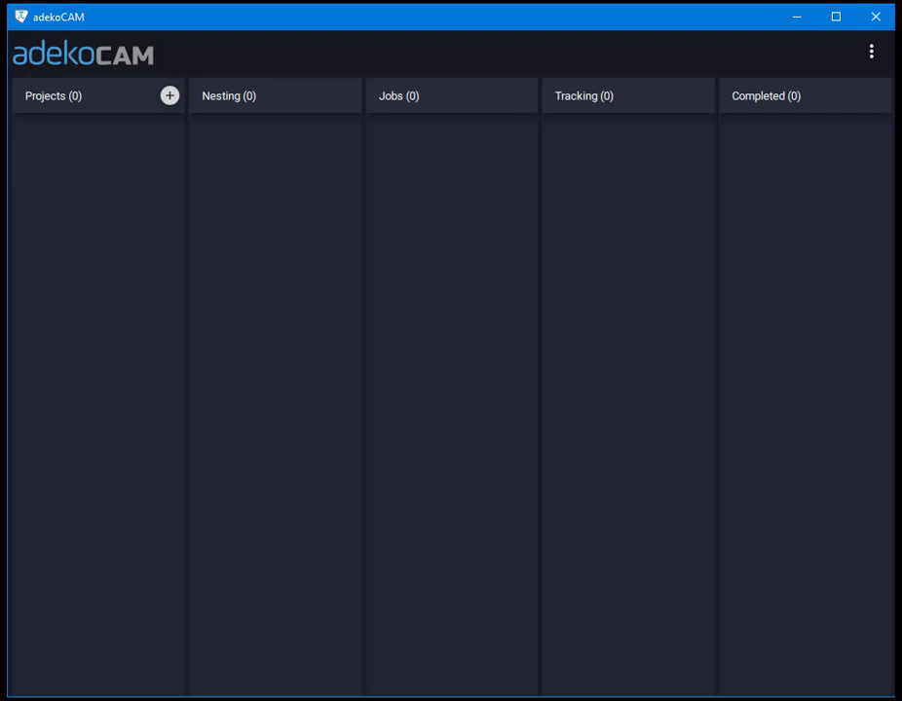
# Step: Add a new project named 'Test Project' and finish the properties form
pyautogui.click(168, 95)
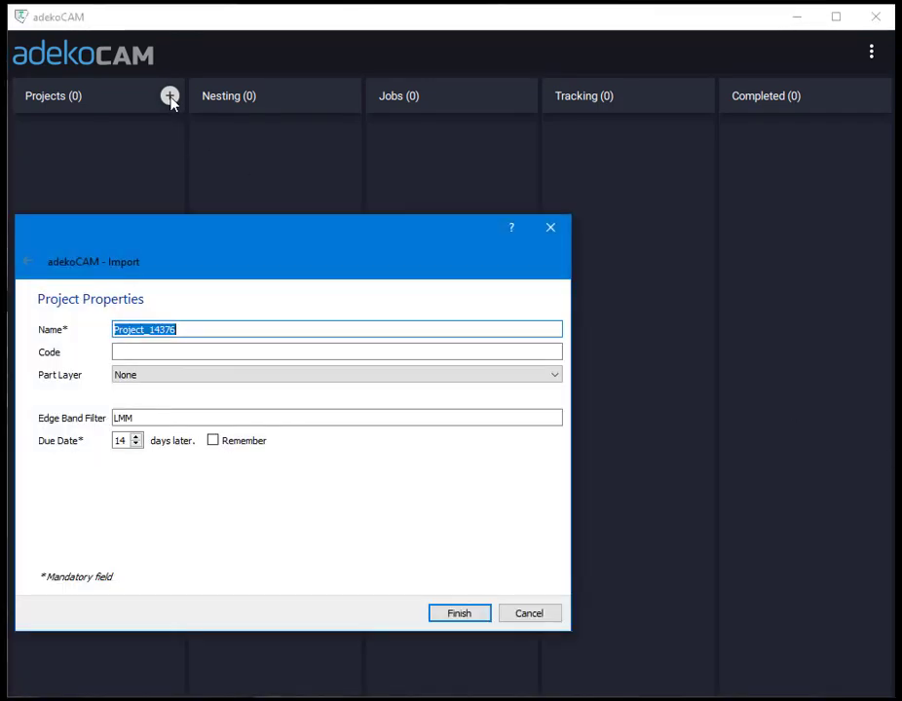
pyautogui.write('Test')
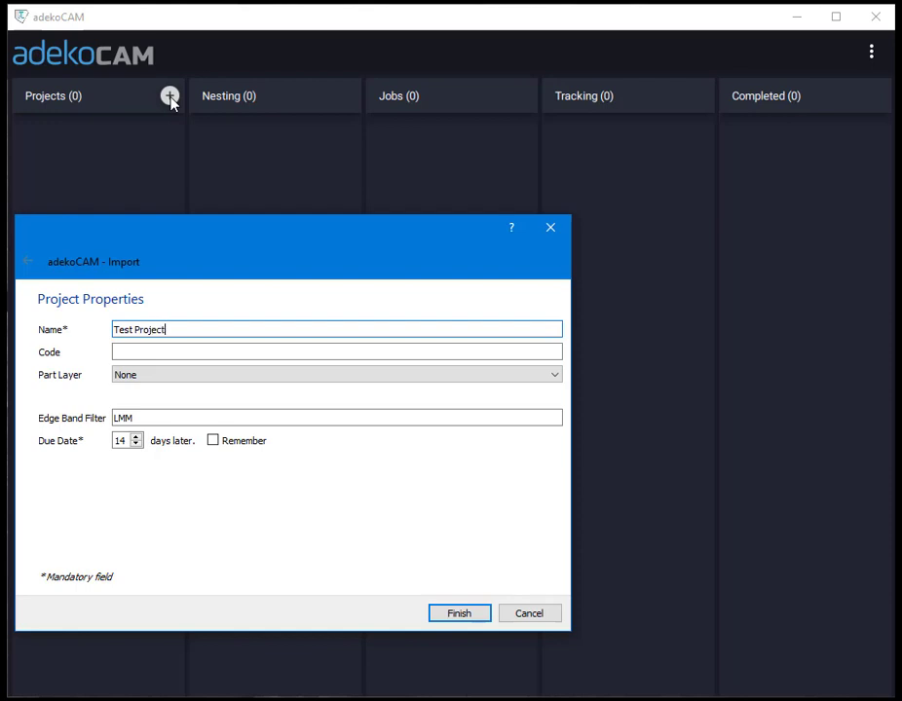
pyautogui.click(528, 613)
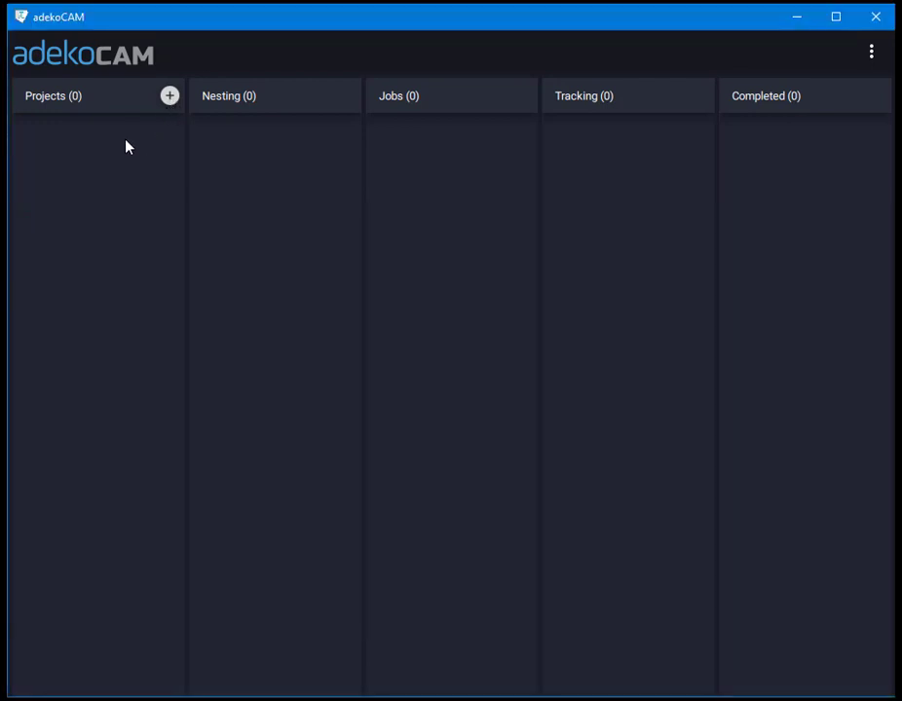
# Step: Open Test Project's door interface and preview door model 130 in 3D
pyautogui.click(168, 95)
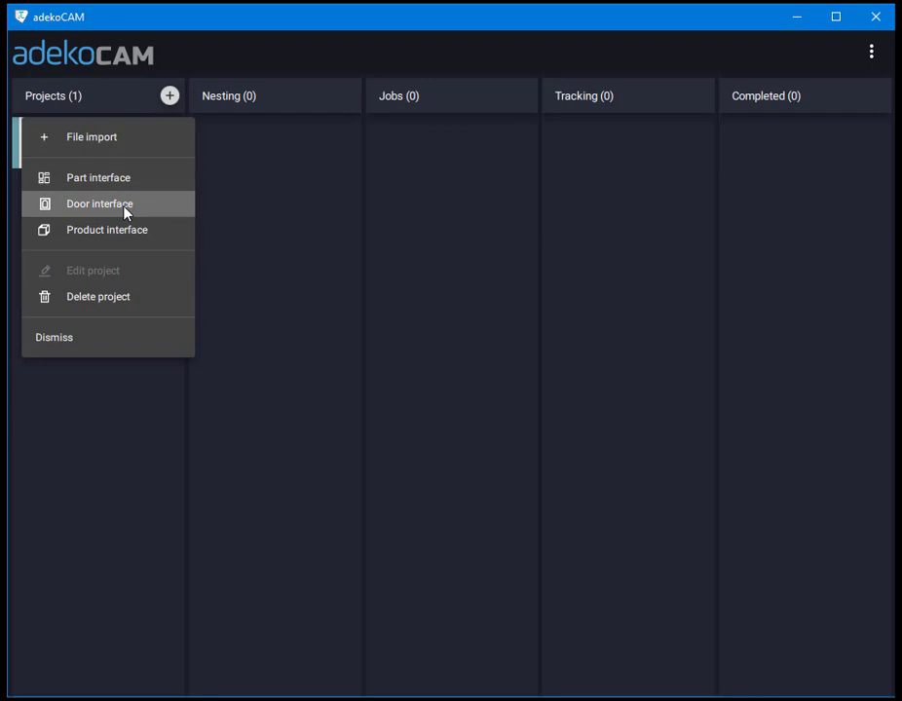
pyautogui.click(98, 204)
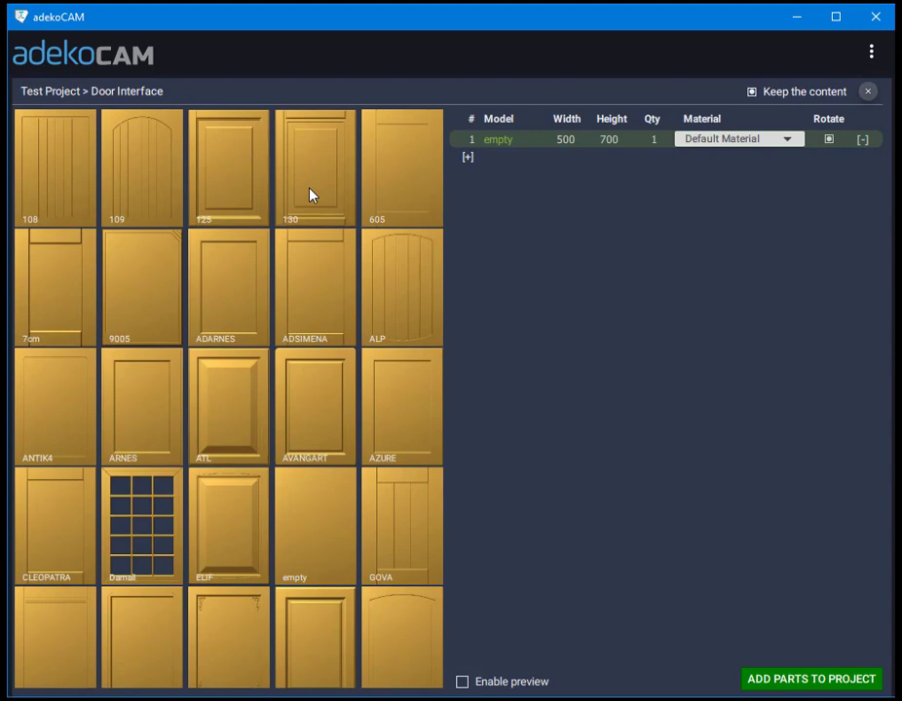
pyautogui.rightClick(314, 165)
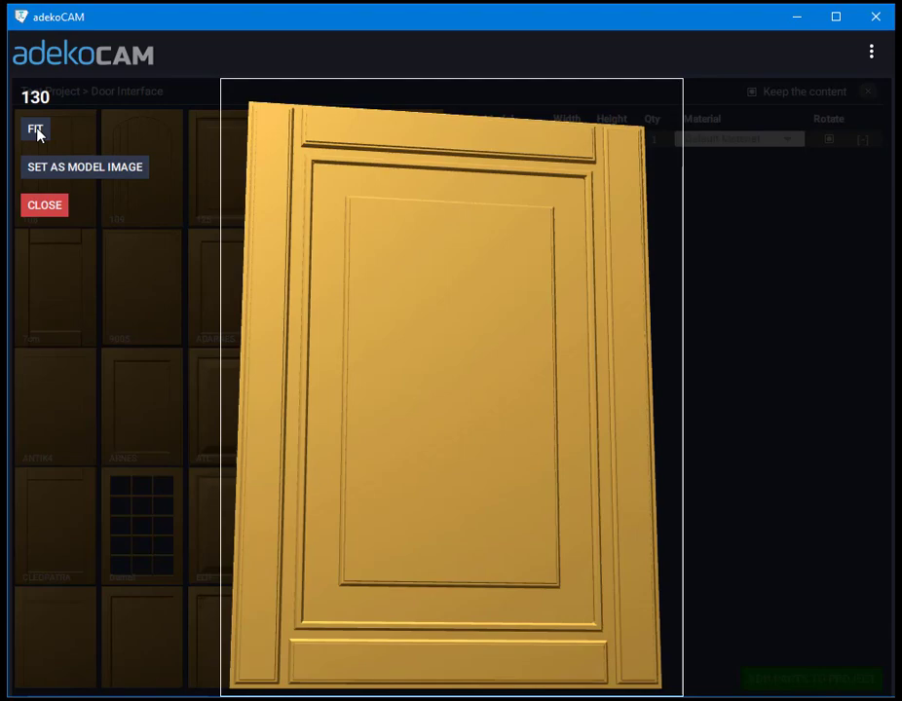
# Step: Fit and orbit the door 130 preview to inspect it, then close it
pyautogui.click(35, 128)
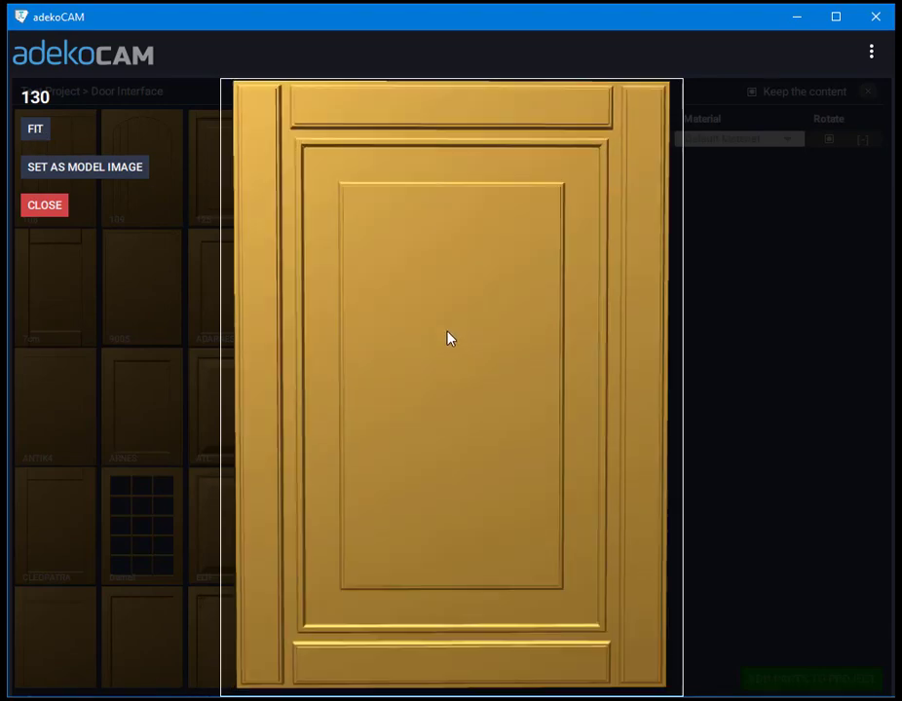
pyautogui.moveTo(451, 338); pyautogui.dragTo(533, 403)
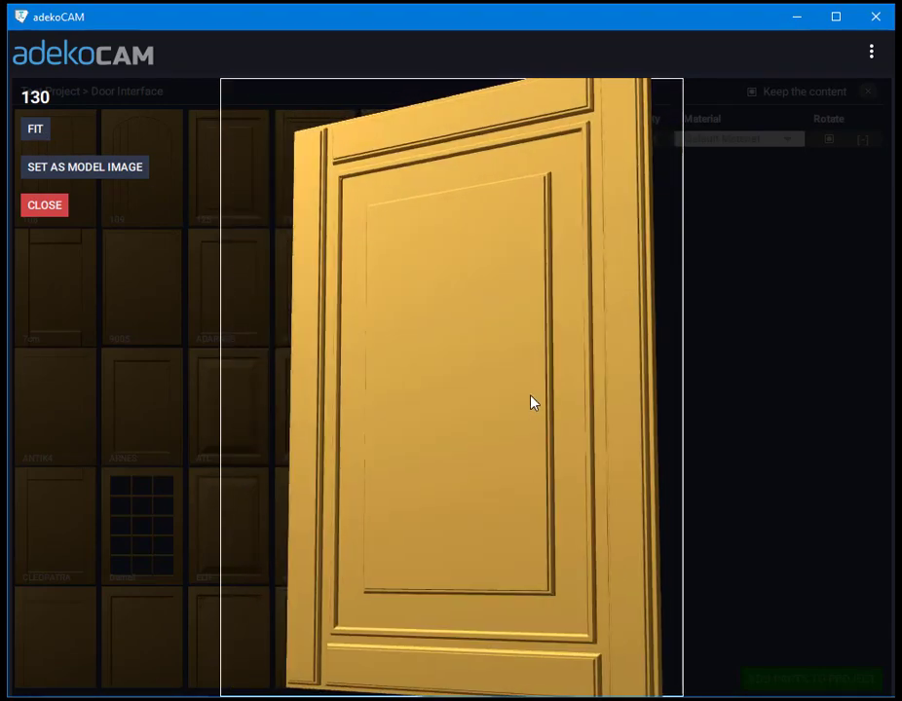
pyautogui.moveTo(532, 403); pyautogui.dragTo(506, 563)
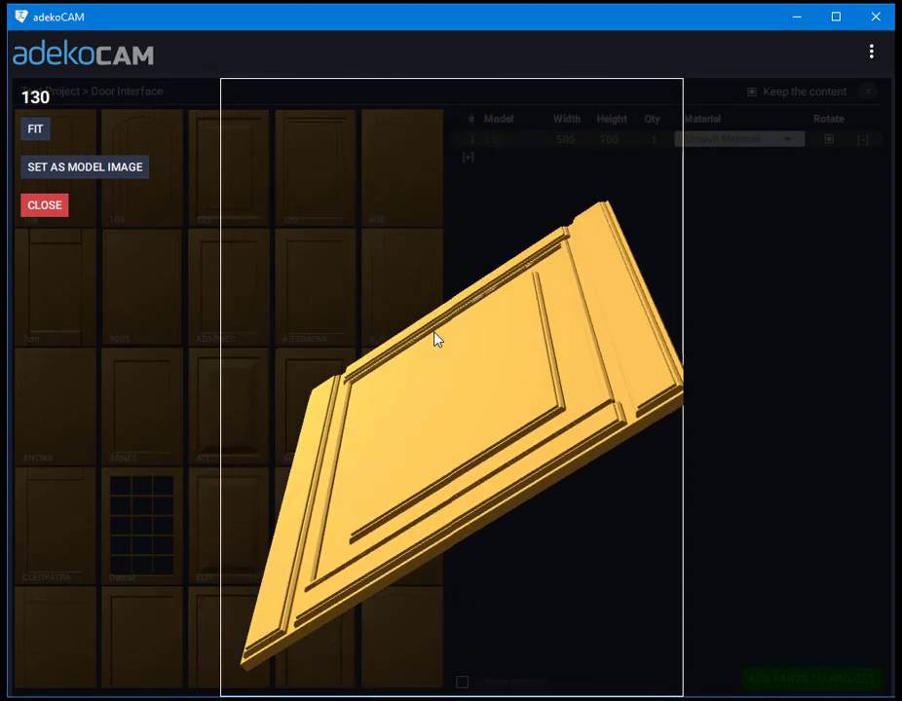
pyautogui.moveTo(433, 339); pyautogui.dragTo(496, 146)
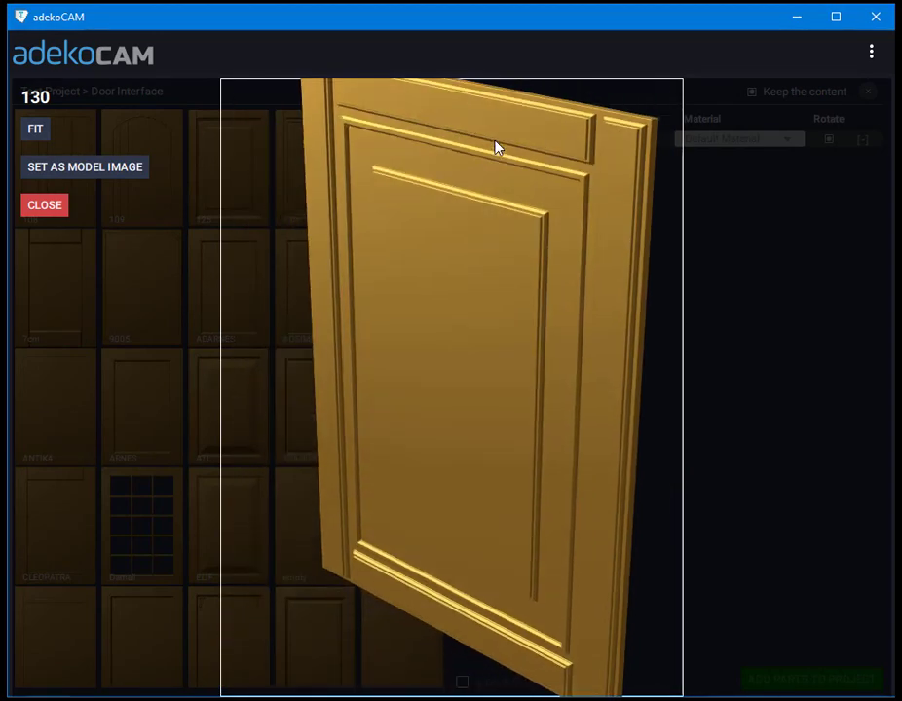
pyautogui.moveTo(497, 146); pyautogui.dragTo(462, 202)
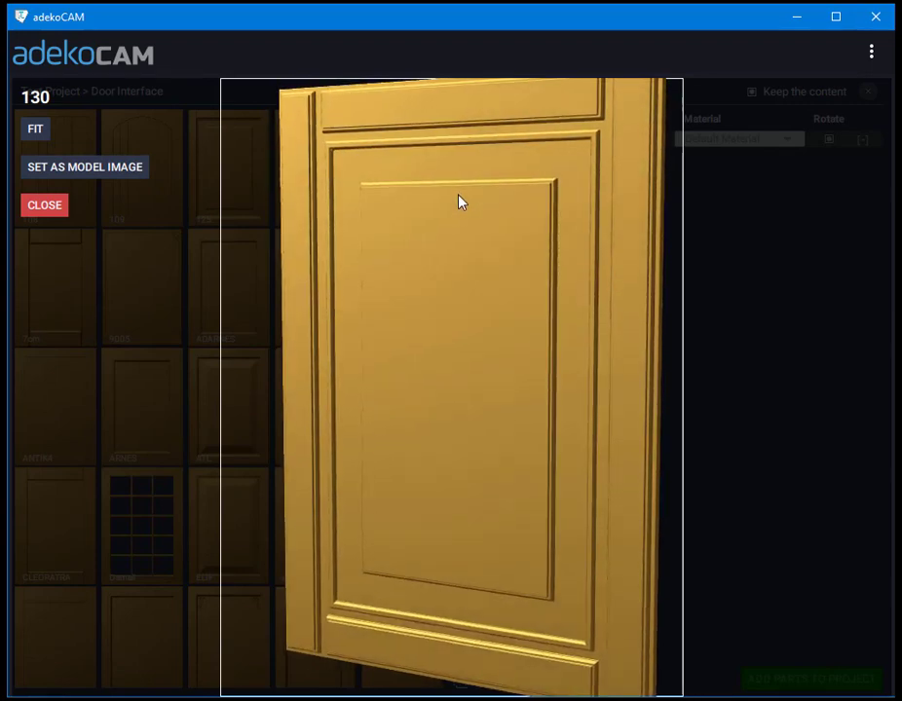
pyautogui.moveTo(462, 201); pyautogui.dragTo(649, 409)
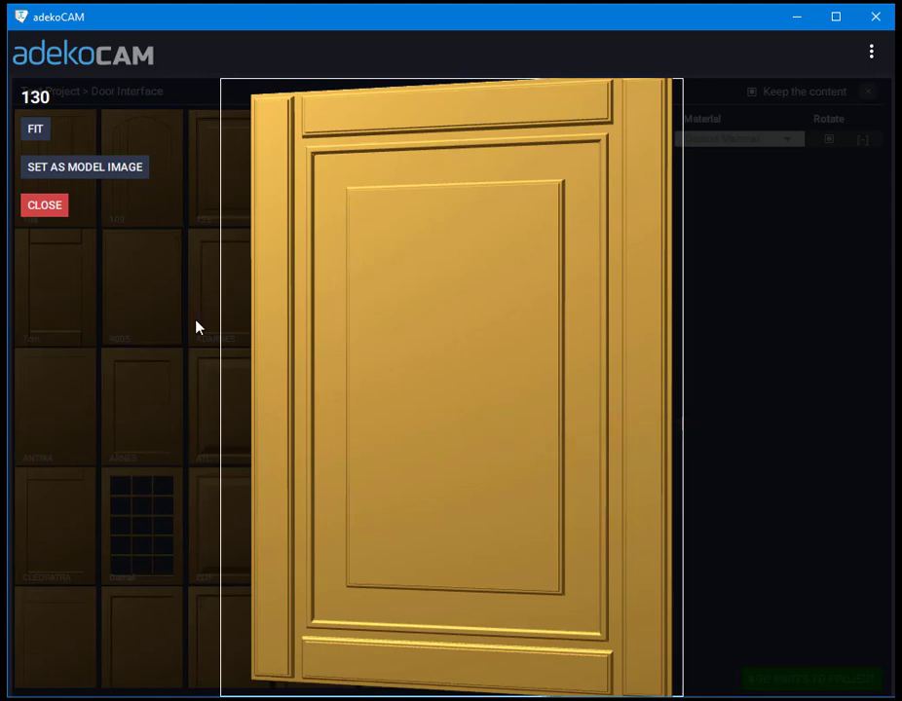
pyautogui.click(44, 205)
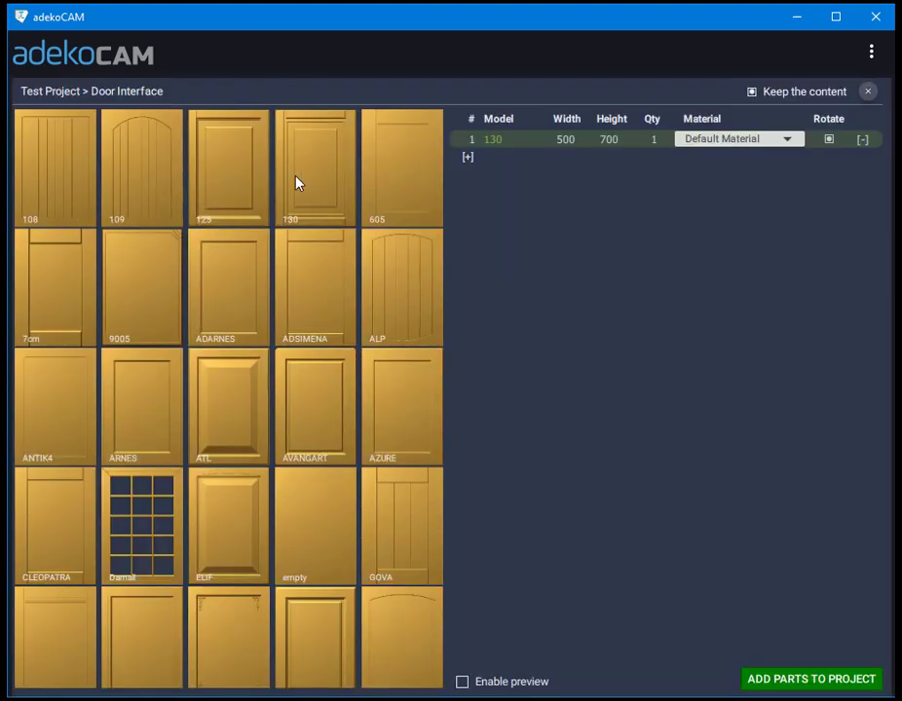
# Step: Duplicate door model 130 and rename the copy to 130_1
pyautogui.rightClick(314, 167)
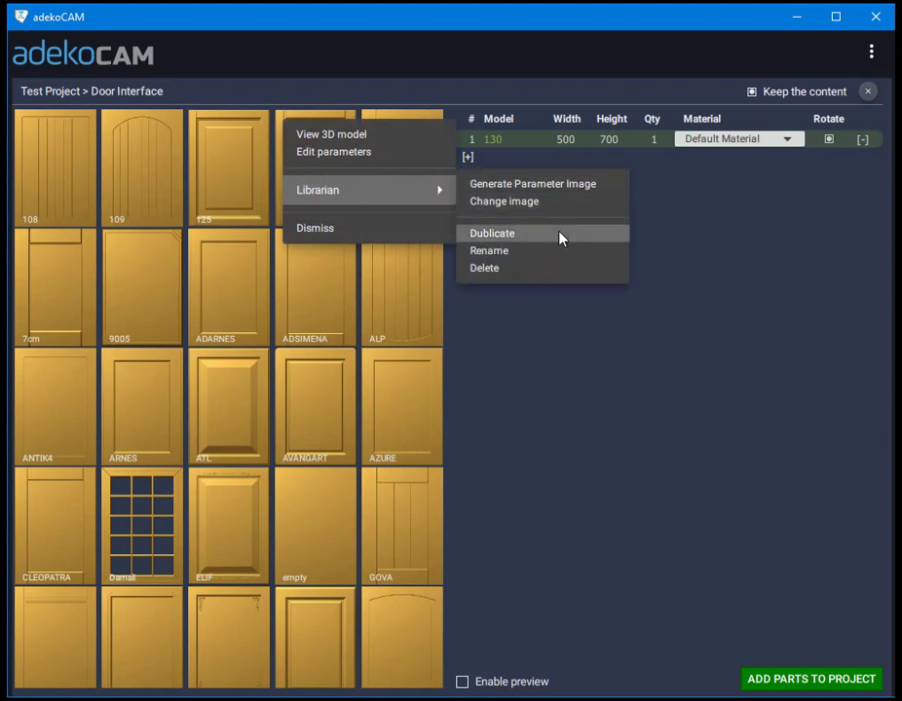
pyautogui.click(492, 233)
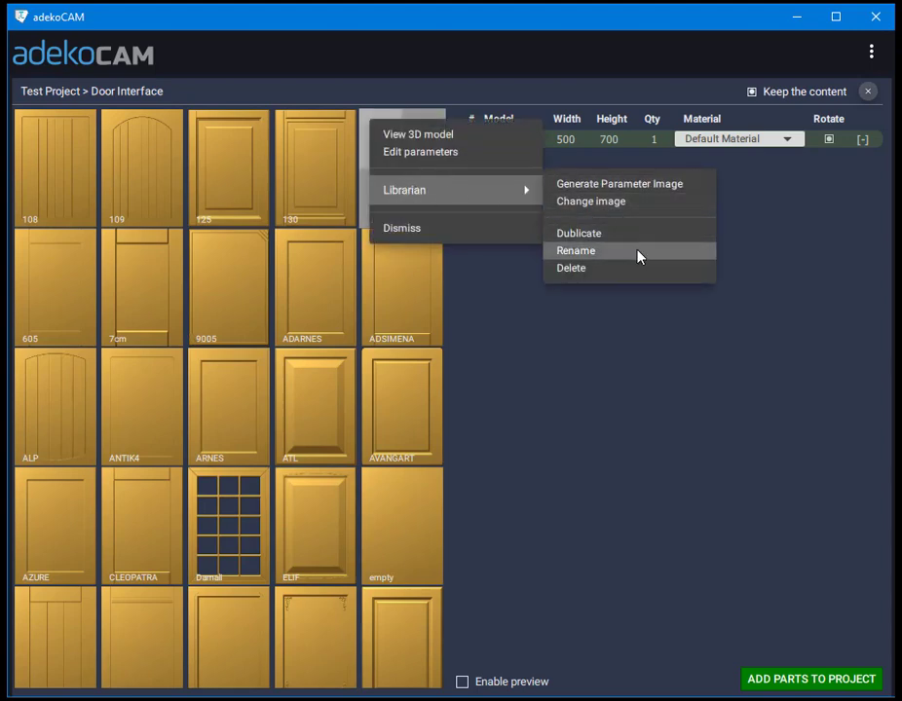
pyautogui.moveTo(600, 250)
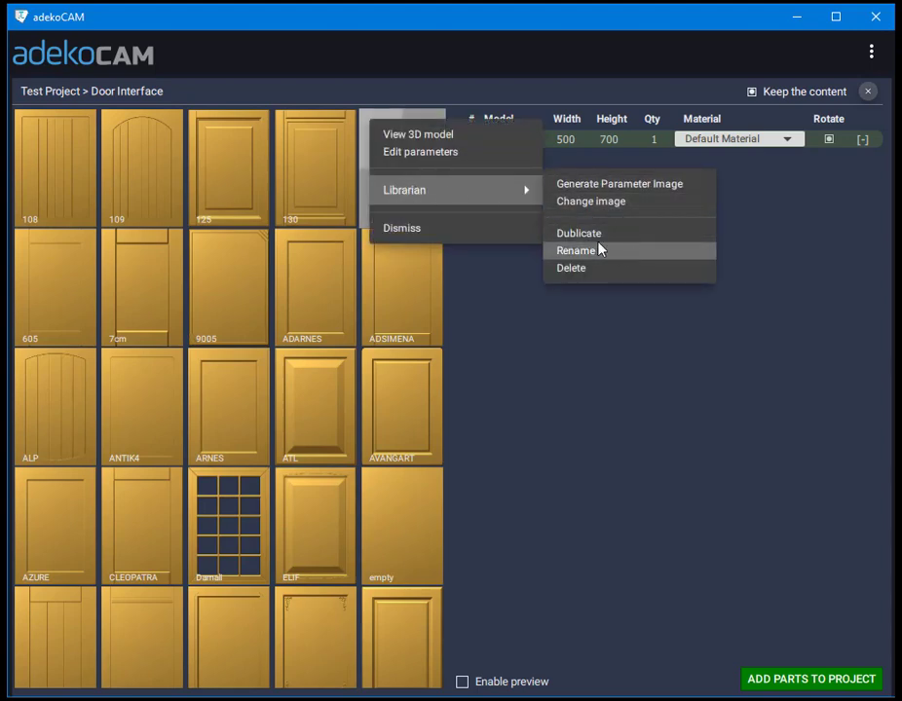
pyautogui.click(578, 233)
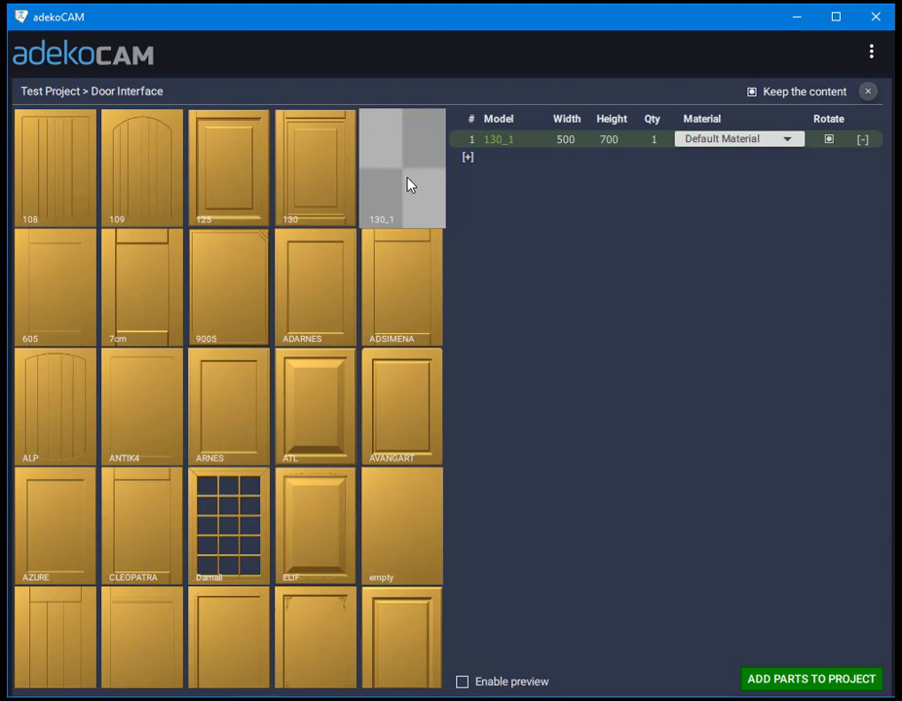
# Step: Open the Edit parameters page for door model 130_1
pyautogui.rightClick(402, 168)
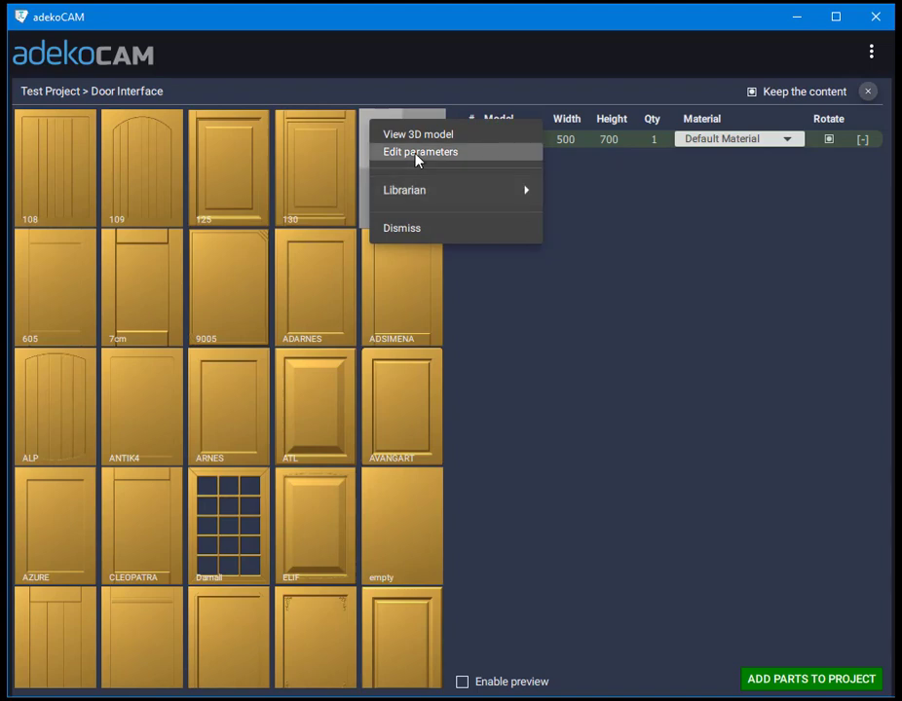
pyautogui.click(419, 151)
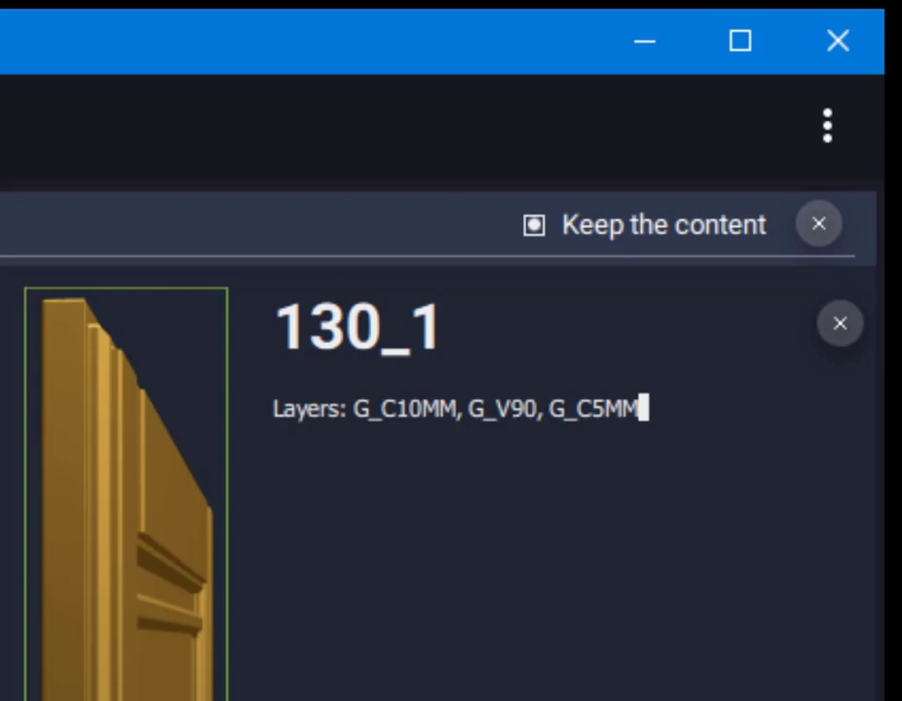
# Step: Append 'This model changes depending on the dimensions.' to the 130_1 description
pyautogui.write('This model ch')
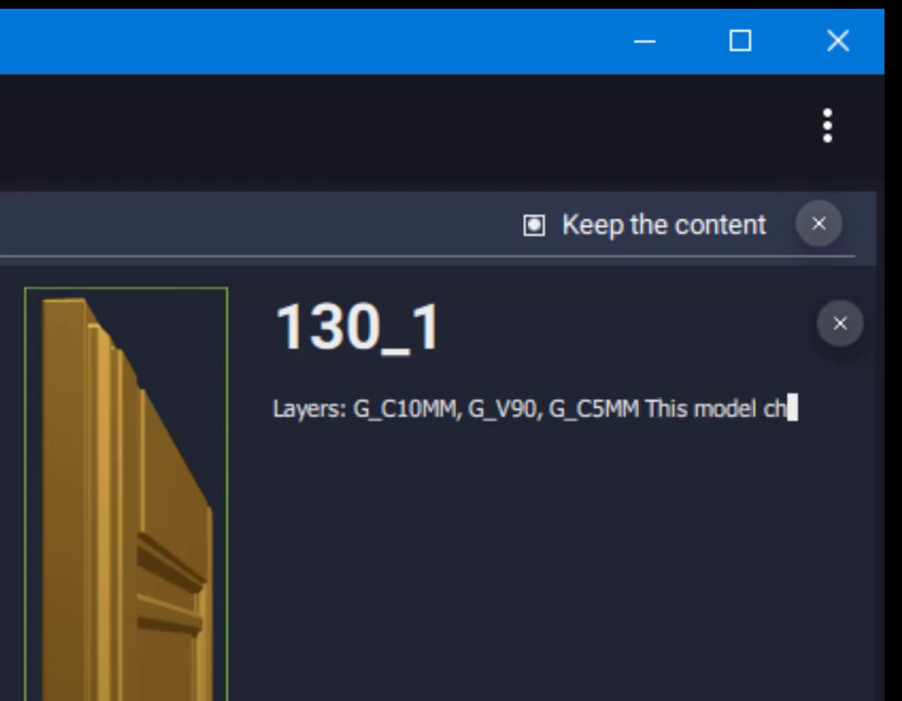
pyautogui.write('anges depen')
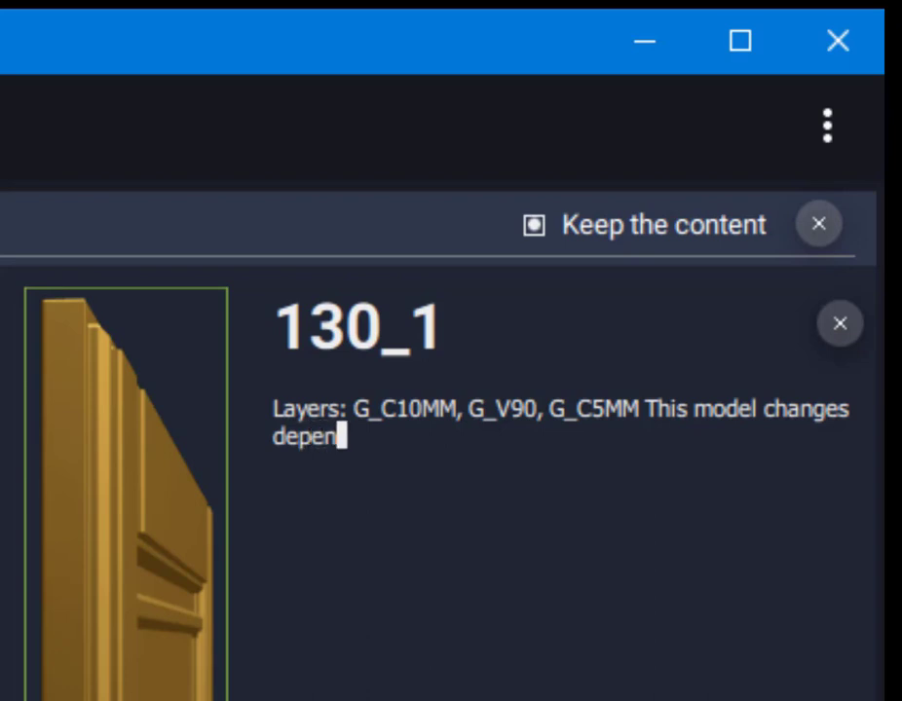
pyautogui.write('ding on the')
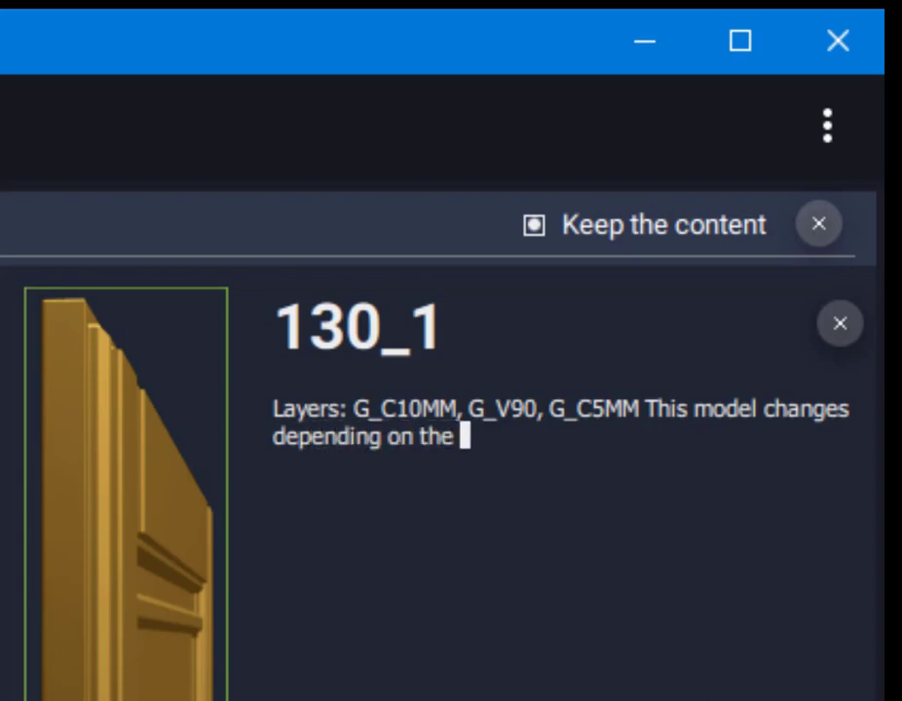
pyautogui.write('di')
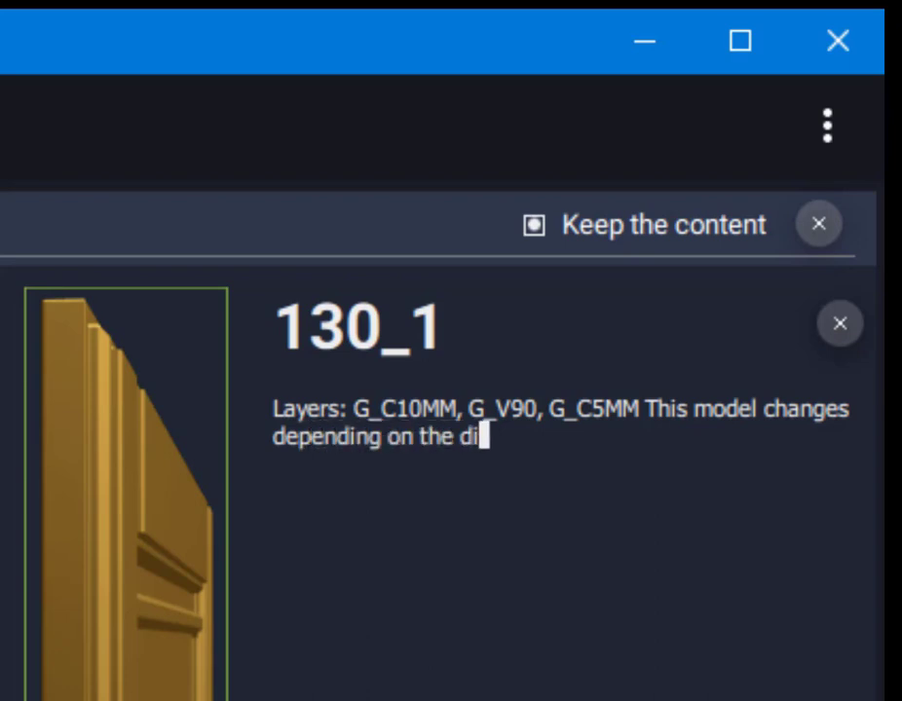
pyautogui.write('mensions.')
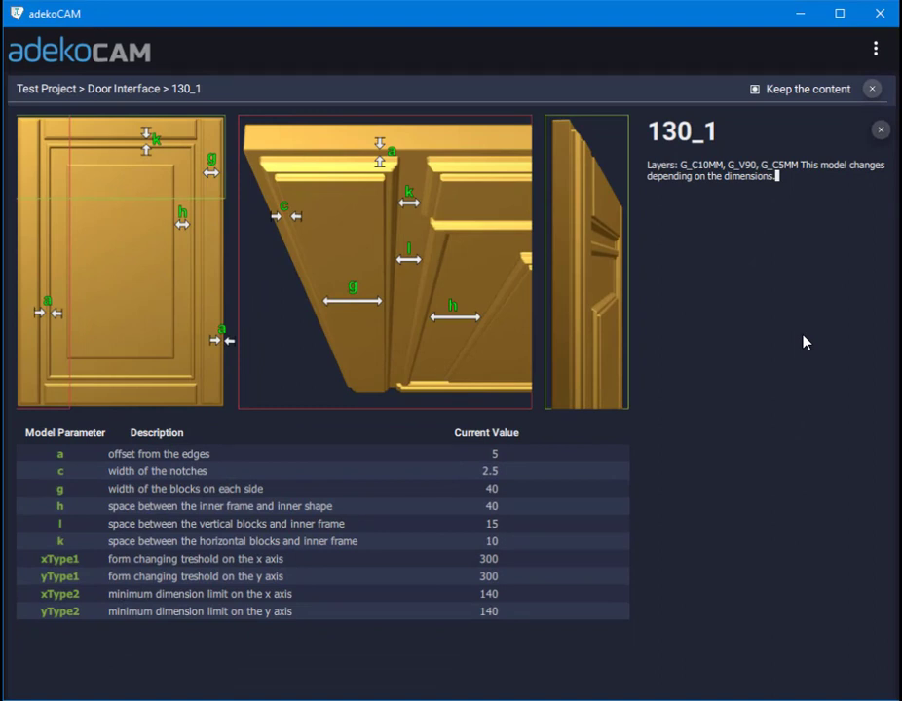
pyautogui.moveTo(694, 457)
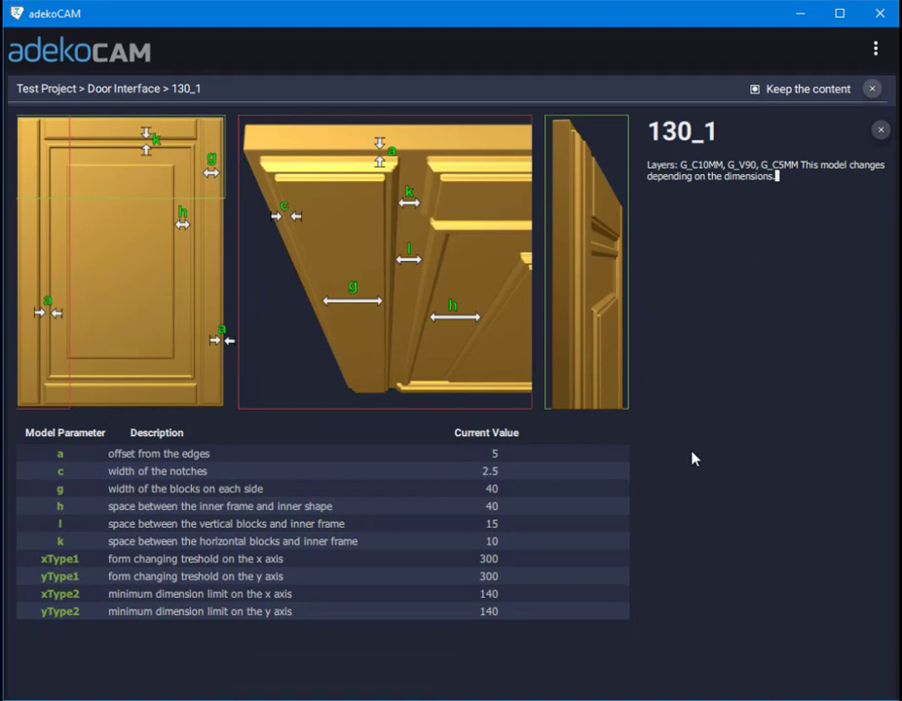
pyautogui.moveTo(587, 516)
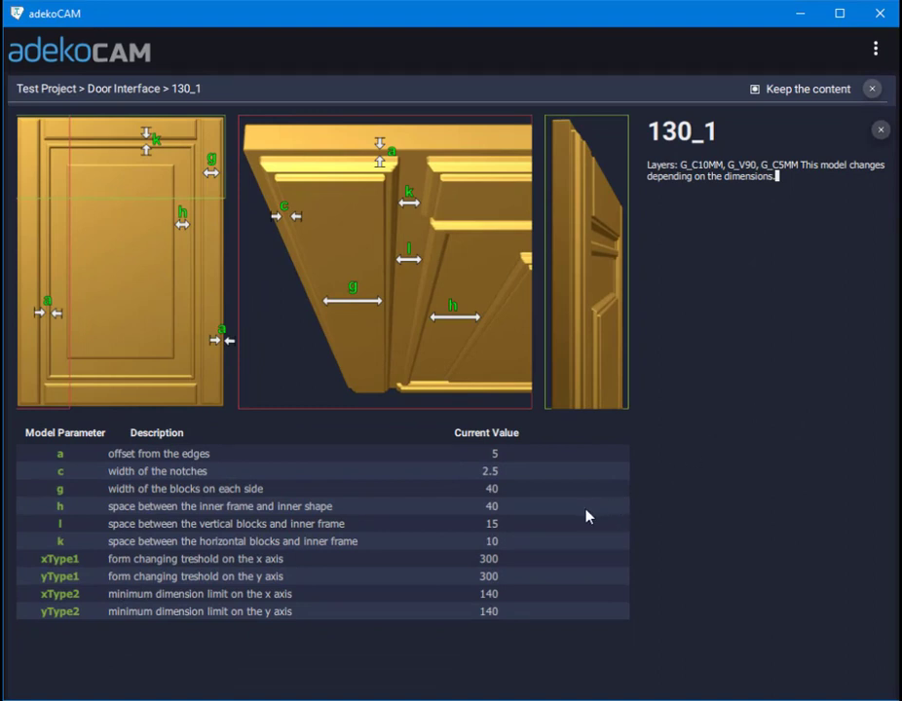
# Step: Change 130_1's block width g from 40 to 80 and spacing h to 20
pyautogui.click(59, 488)
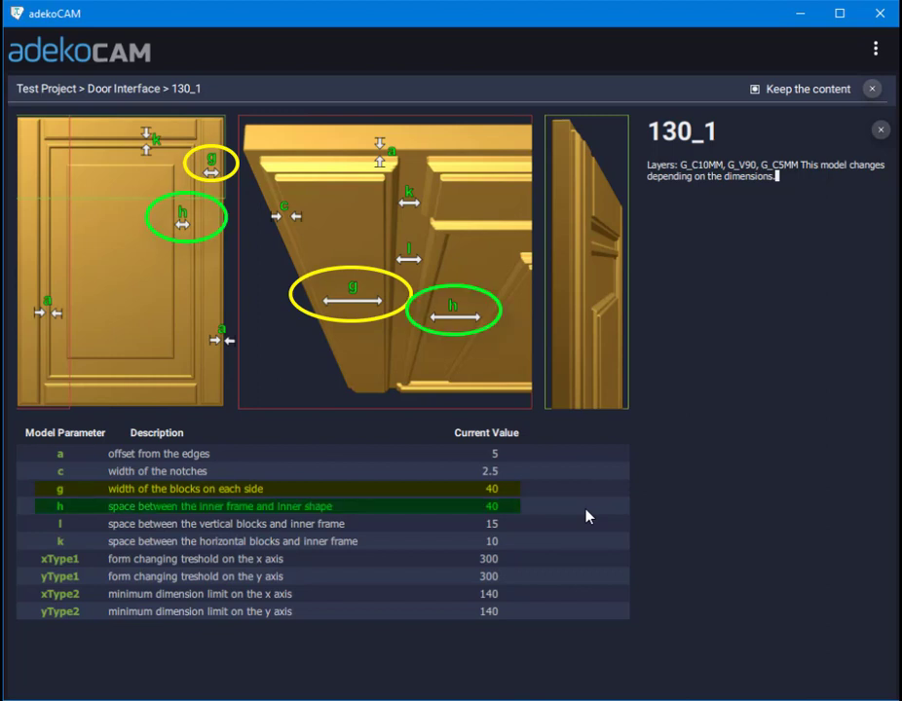
pyautogui.moveTo(526, 512)
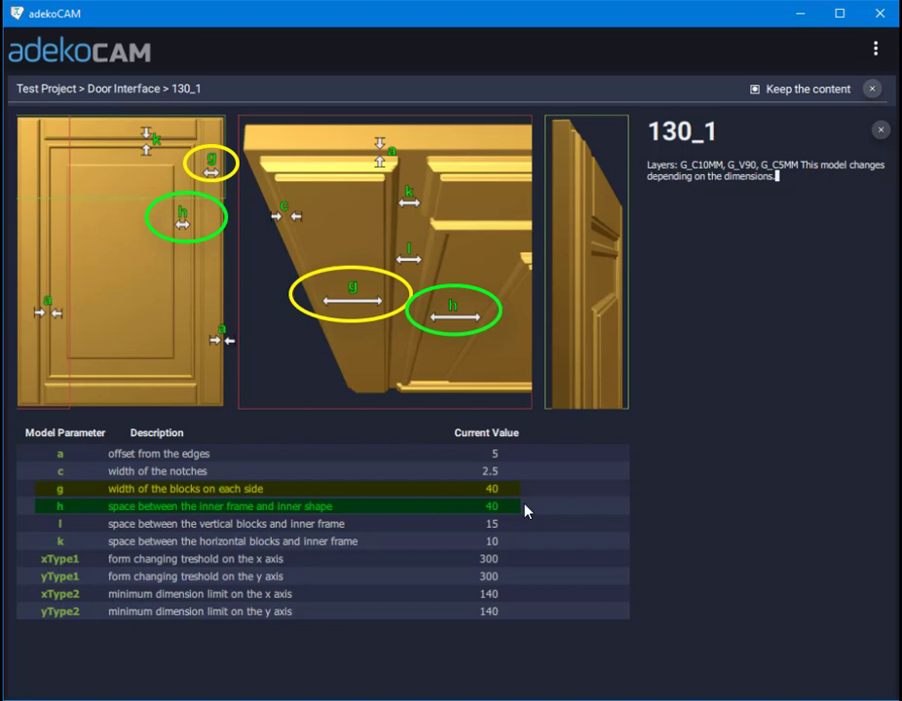
pyautogui.moveTo(497, 516)
pyautogui.write('20')
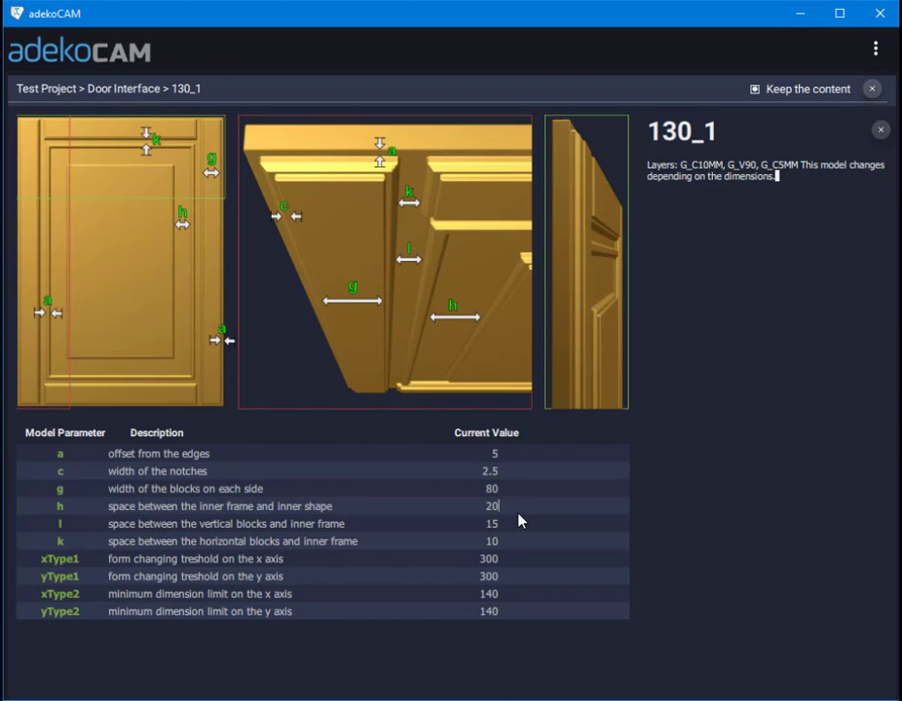
pyautogui.moveTo(749, 294)
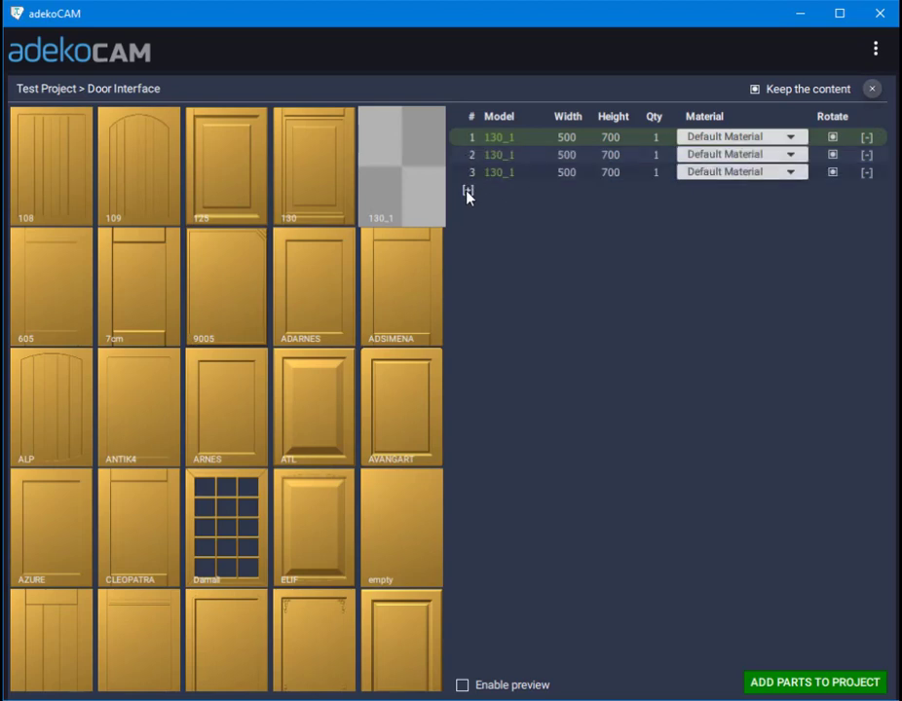
# Step: Add rows for 130 and 130_1 at 700×500 alongside the 500×700 parts
pyautogui.click(468, 187)
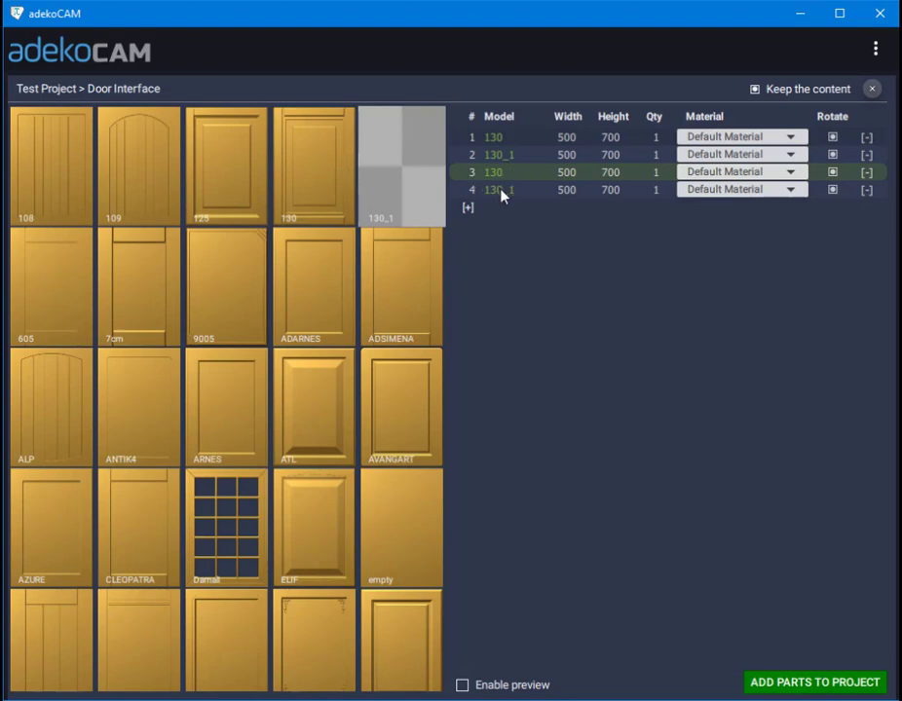
pyautogui.moveTo(560, 181)
pyautogui.write('500')
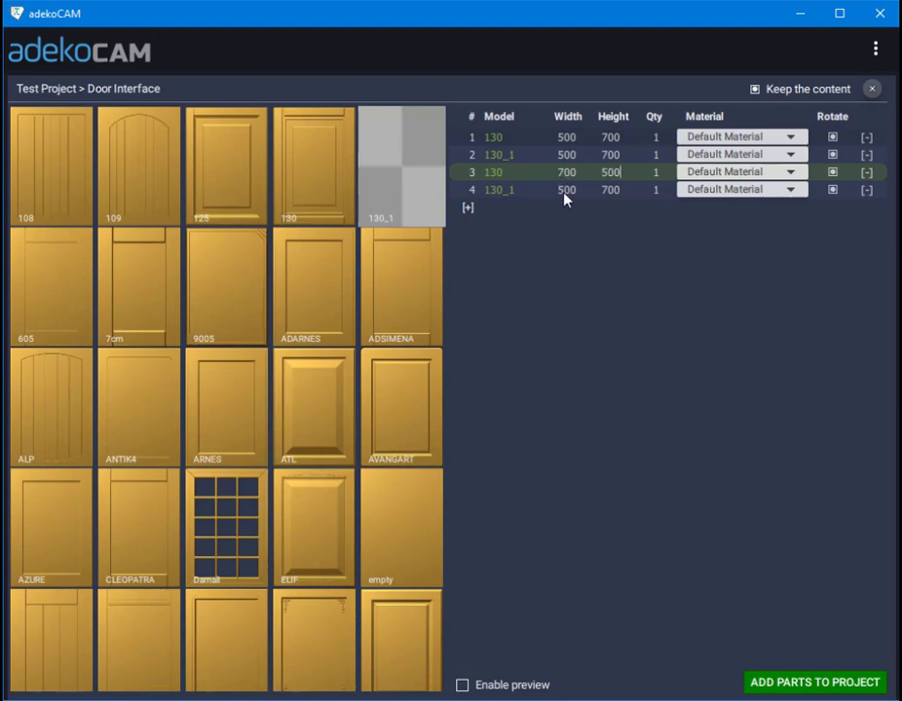
pyautogui.click(566, 190)
pyautogui.write('700')
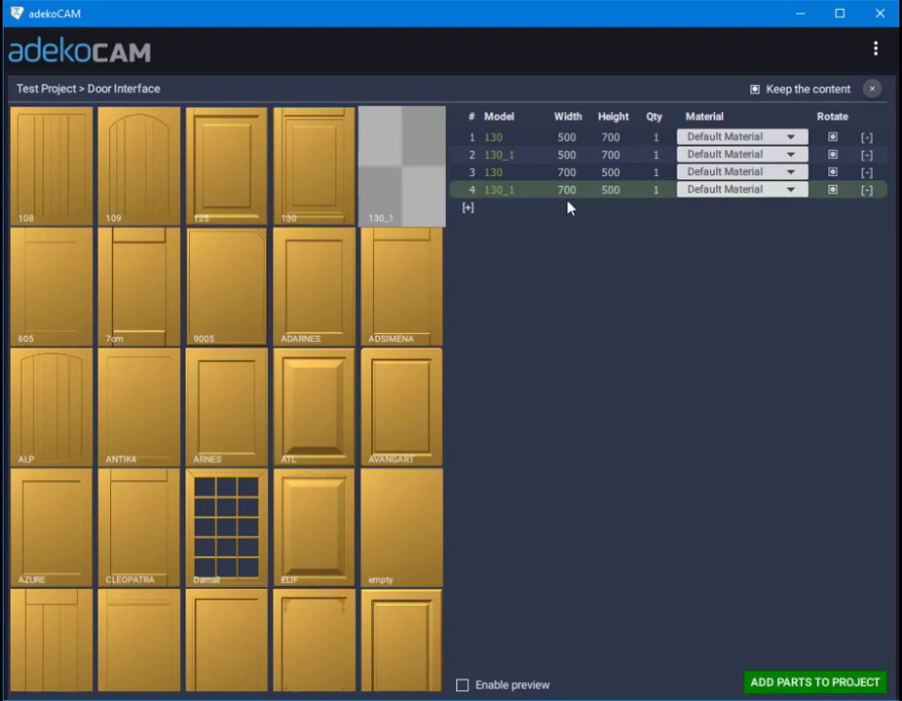
# Step: Import the four doors into Test Project and send Default Material to nesting
pyautogui.click(814, 681)
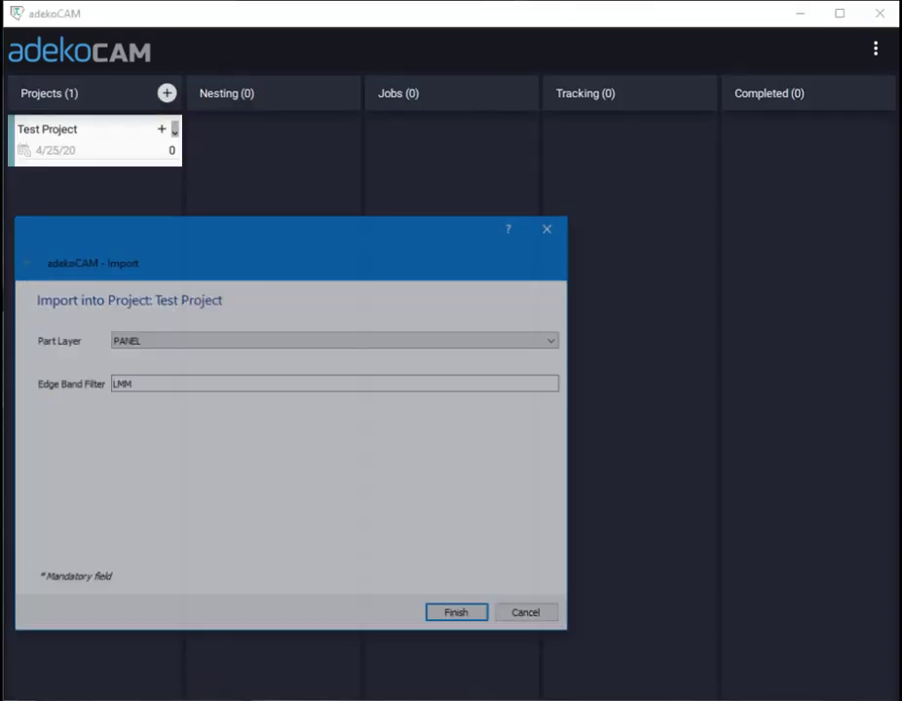
pyautogui.click(455, 612)
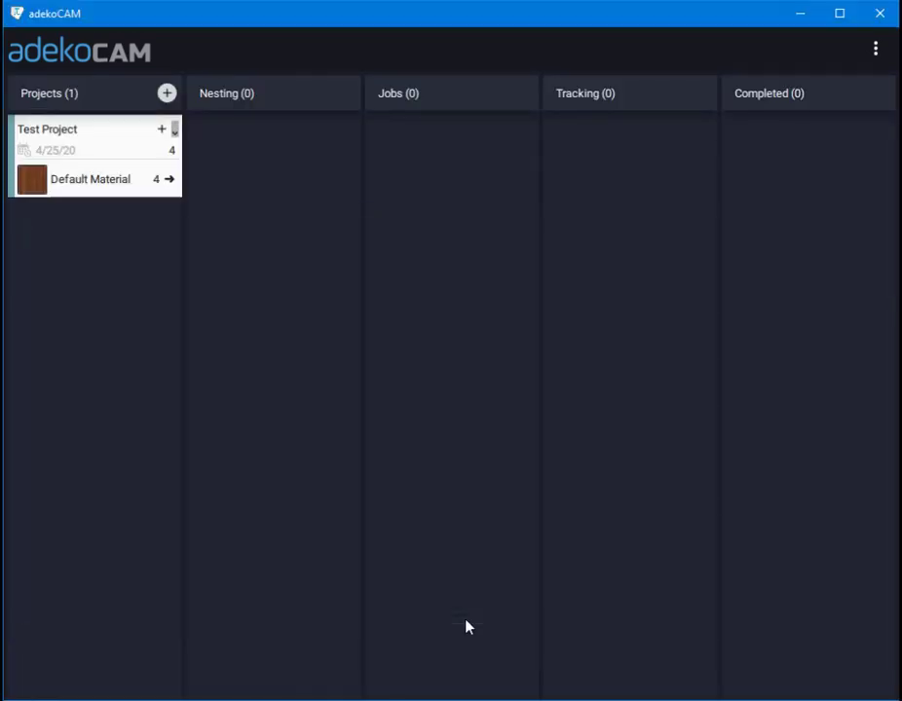
pyautogui.moveTo(112, 242)
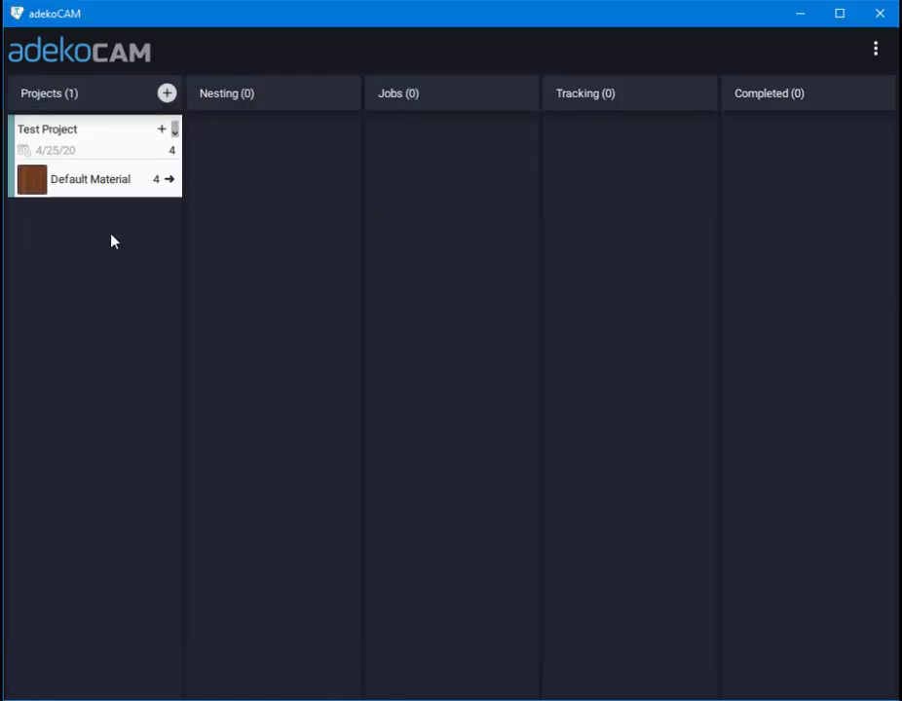
pyautogui.click(170, 179)
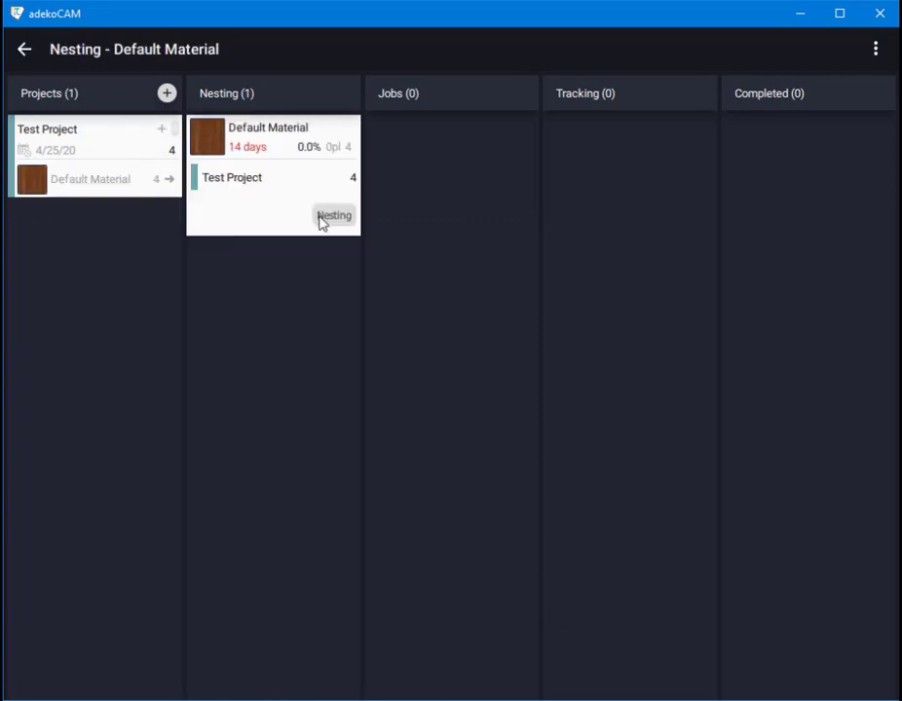
# Step: Optimize the Default Material cut plan, placing all 4 doors on one plate
pyautogui.click(334, 215)
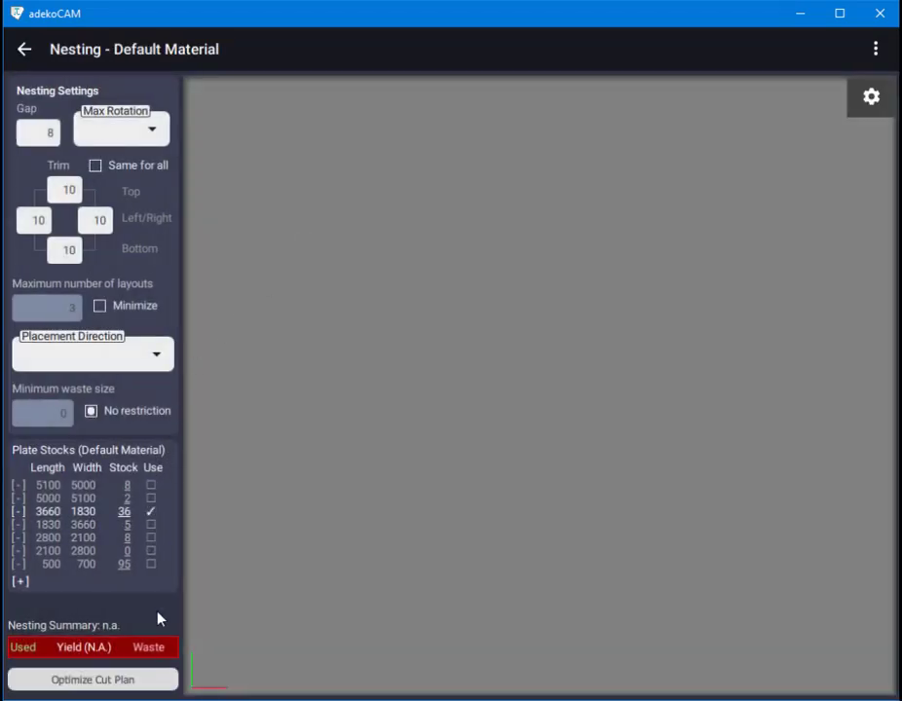
pyautogui.click(91, 678)
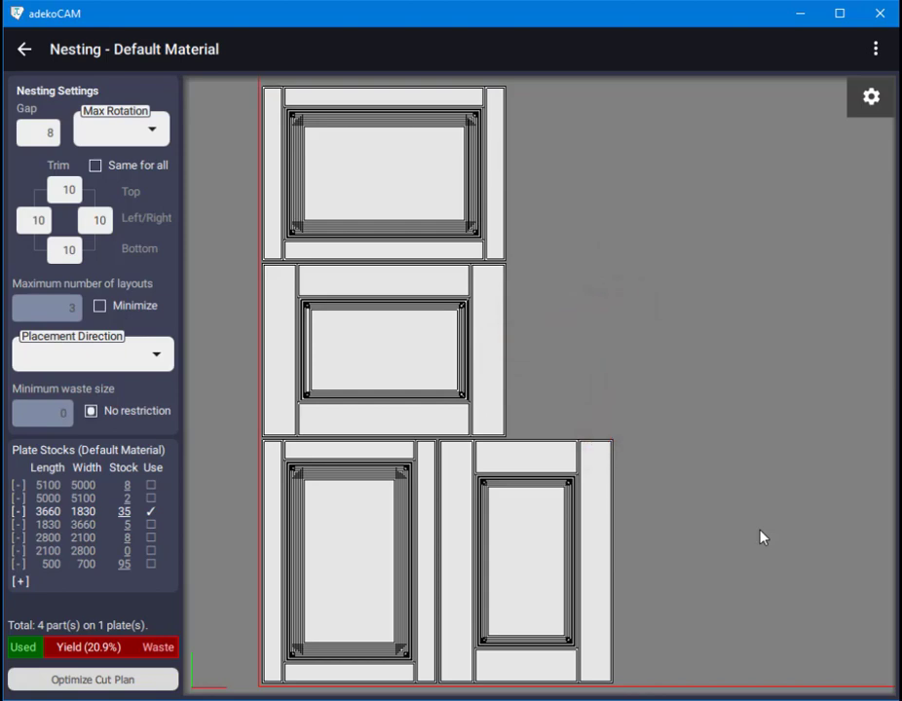
pyautogui.moveTo(41, 76)
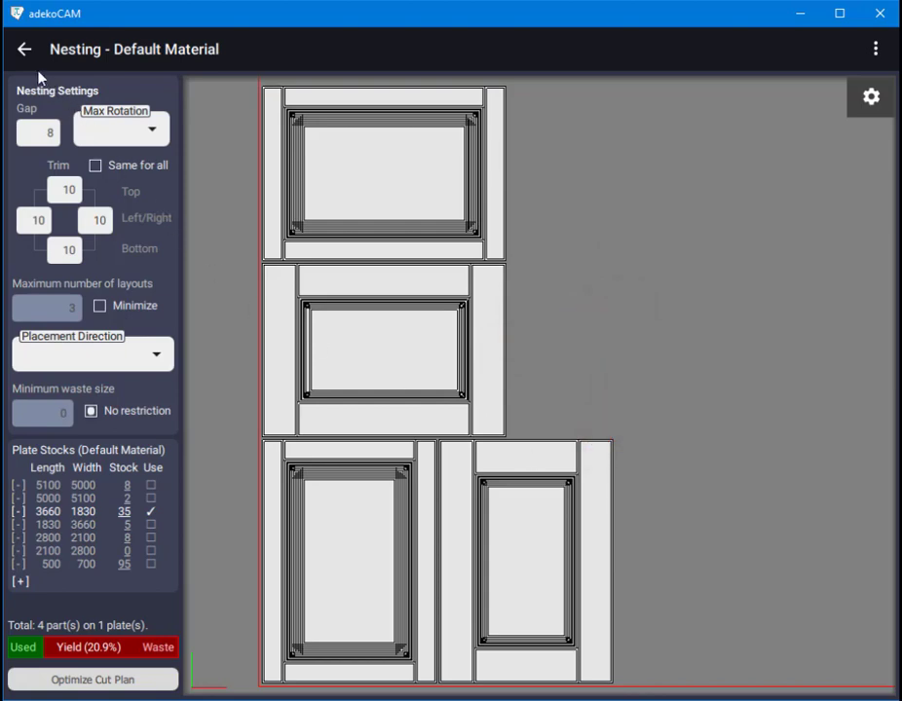
# Step: Leave nesting and change the MenderesC door's marginX parameter from 50 to 10
pyautogui.click(24, 48)
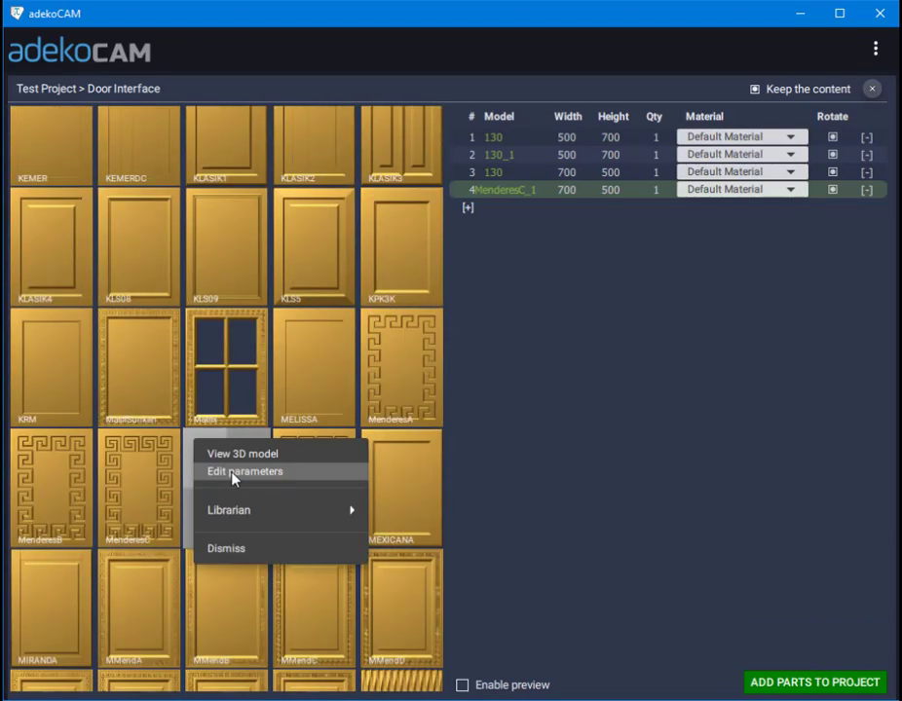
pyautogui.click(245, 471)
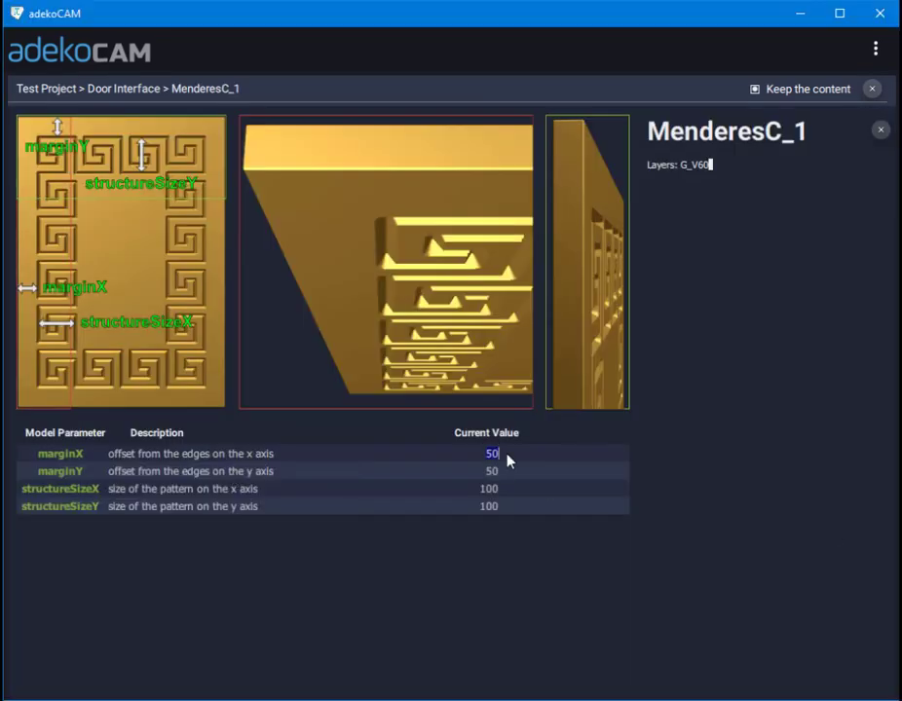
pyautogui.write('41')
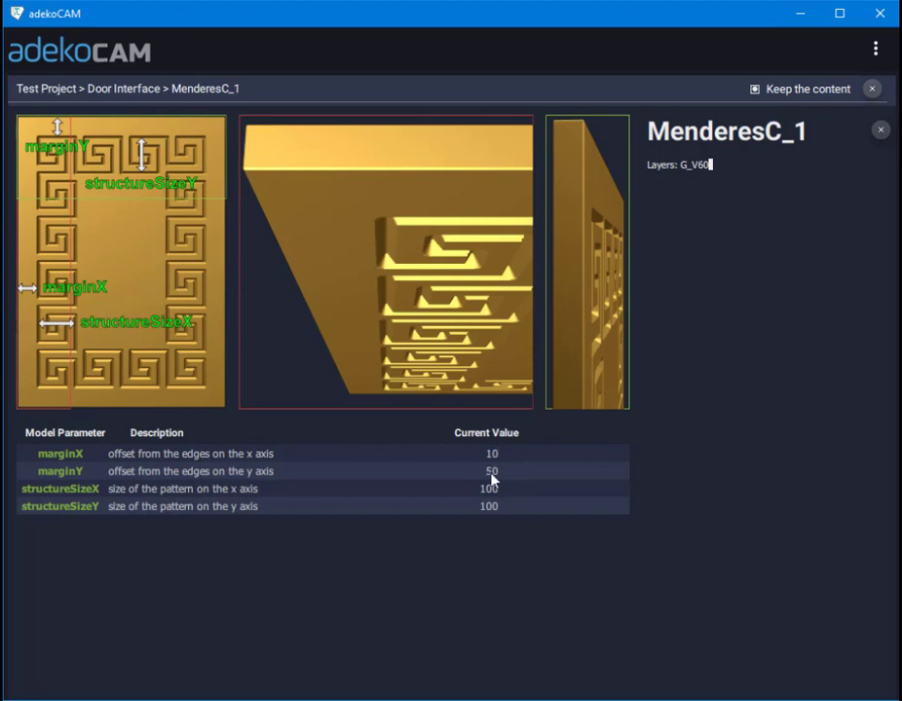
pyautogui.click(488, 488)
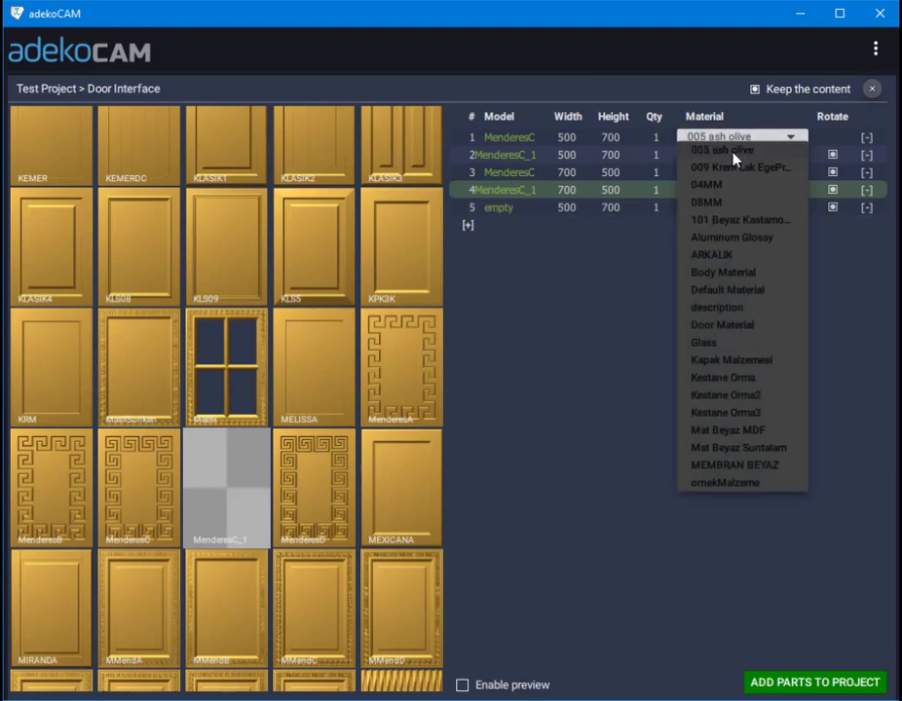
# Step: Assign 005 ash olive material to the Menderes door rows and delete the empty fifth row
pyautogui.click(788, 155)
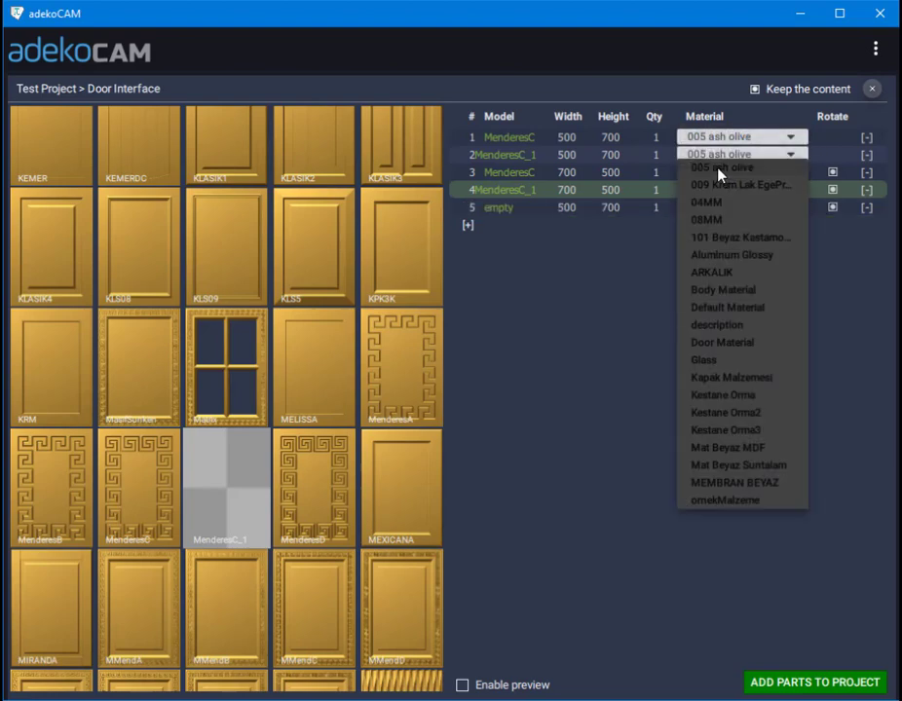
pyautogui.click(722, 394)
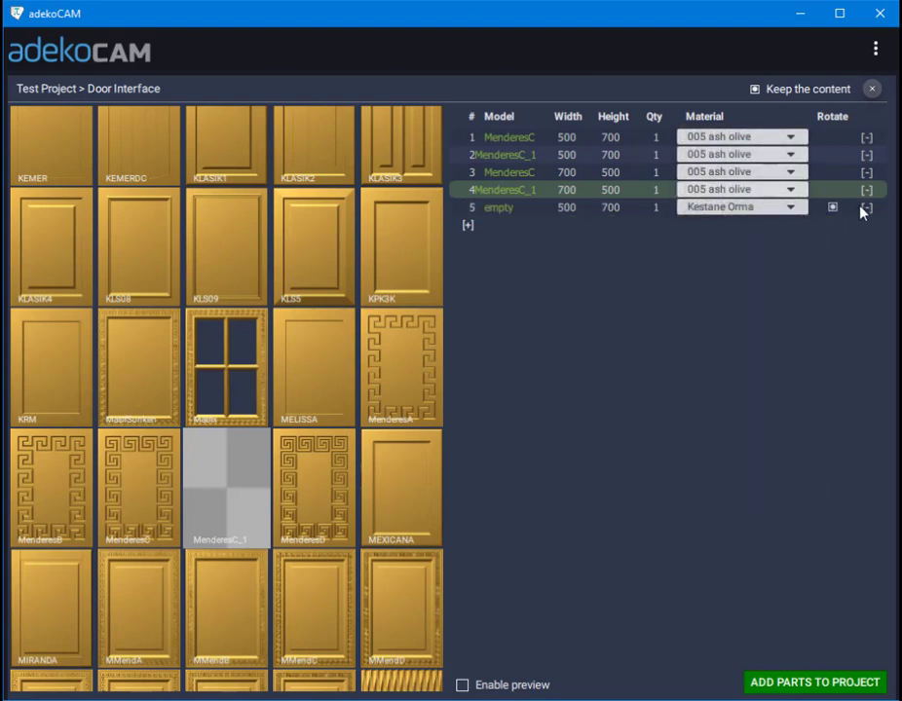
pyautogui.click(865, 207)
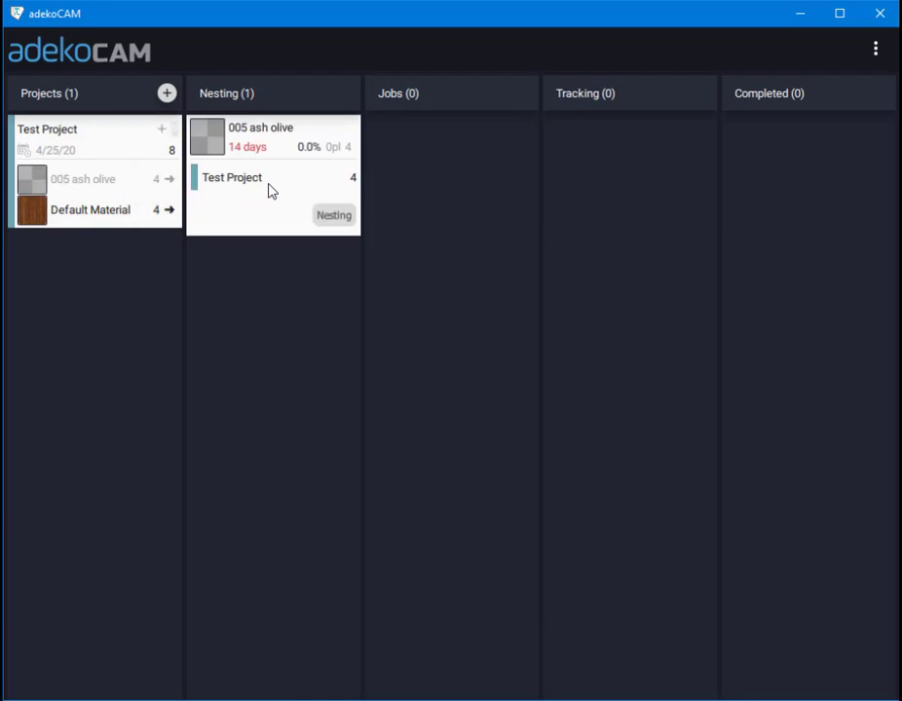
# Step: Optimize the 005 ash olive nesting on the 3660×1830 plate stock
pyautogui.click(334, 214)
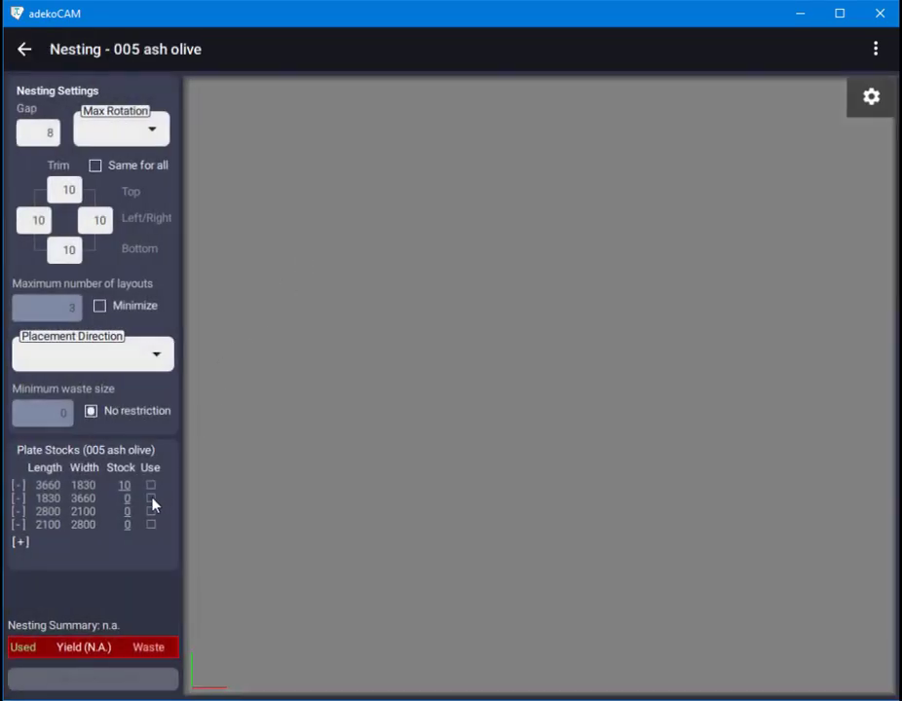
pyautogui.click(150, 485)
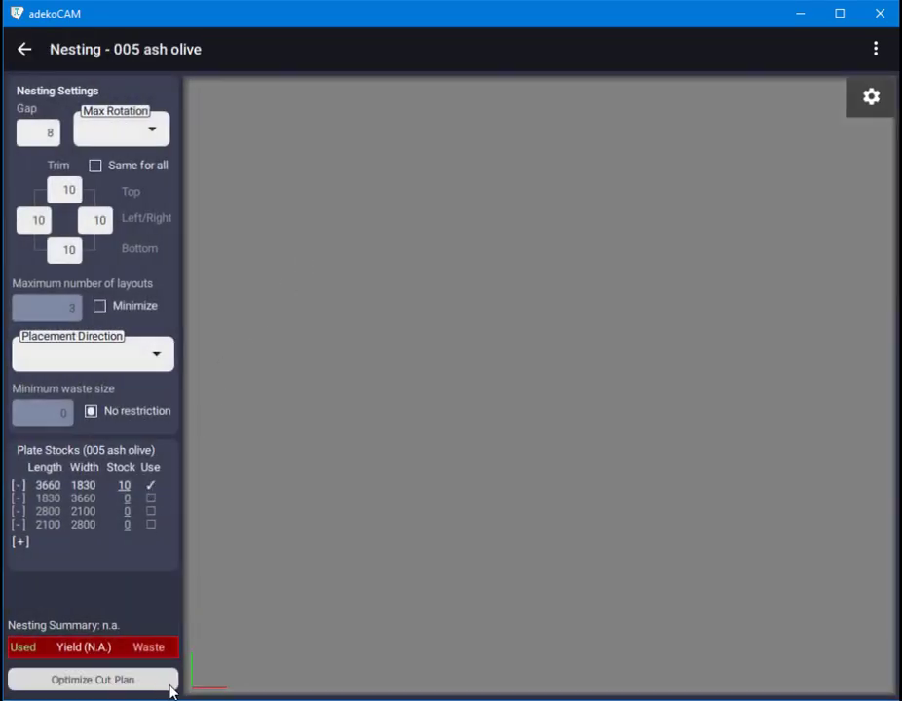
pyautogui.click(91, 679)
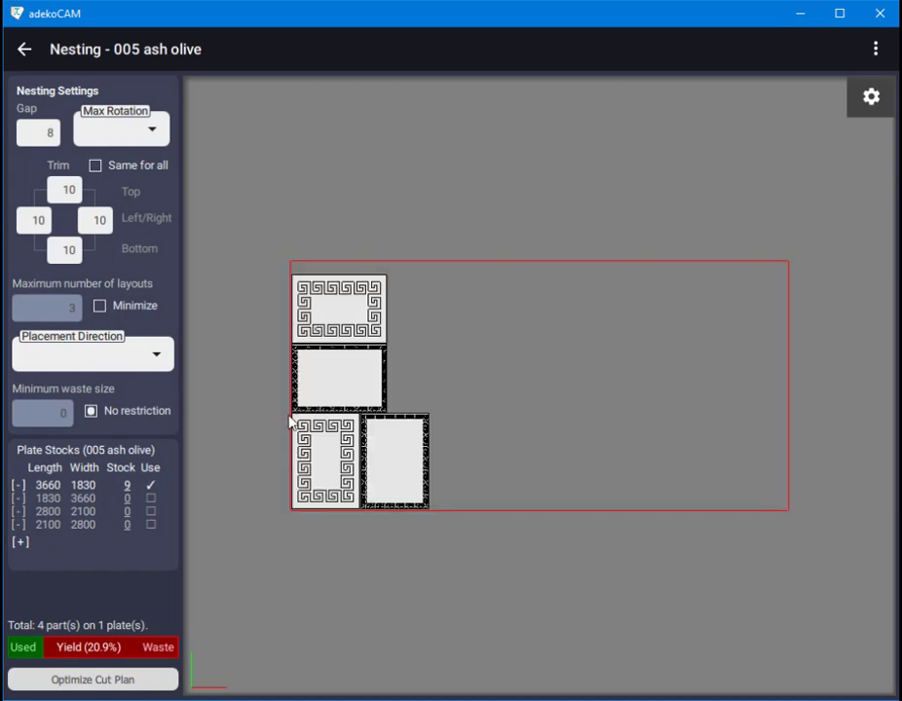